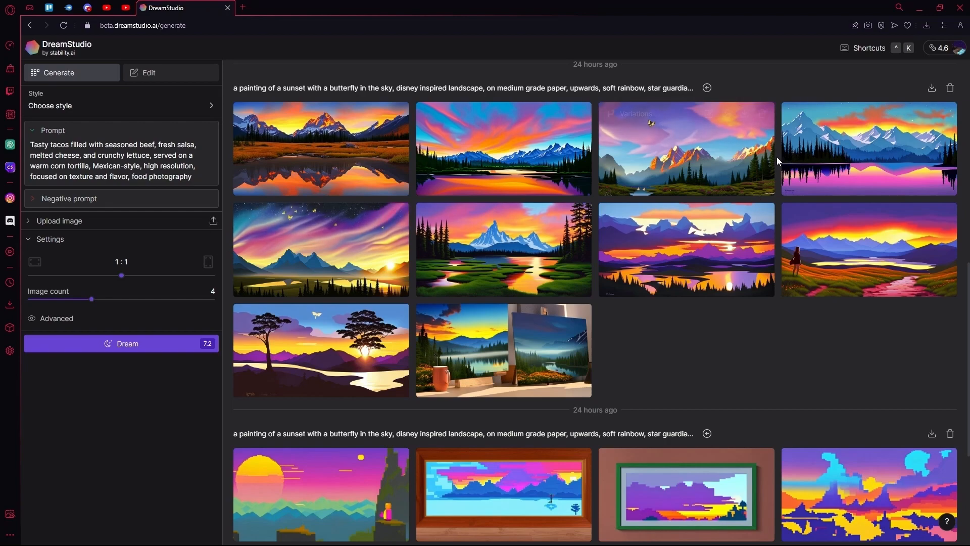
mouse_move(960, 118)
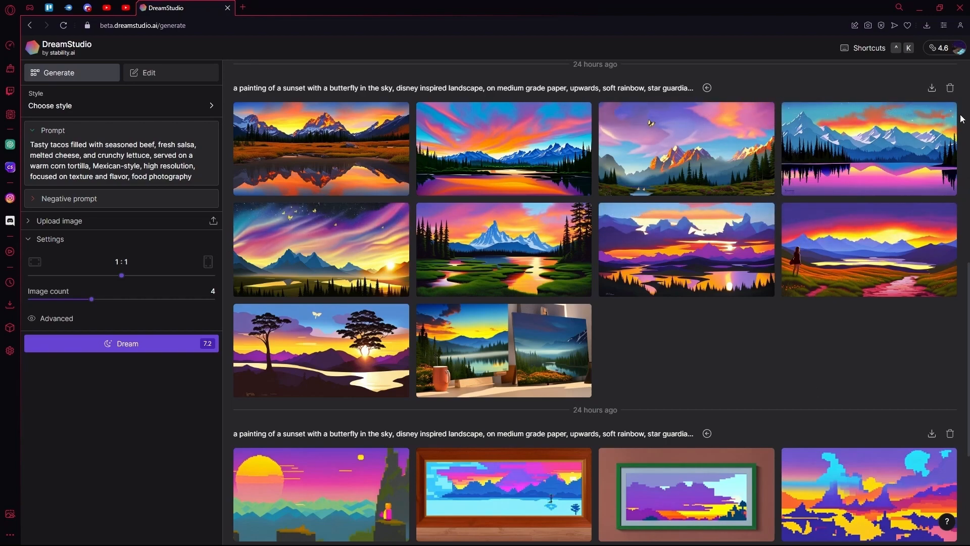
mouse_move(494, 394)
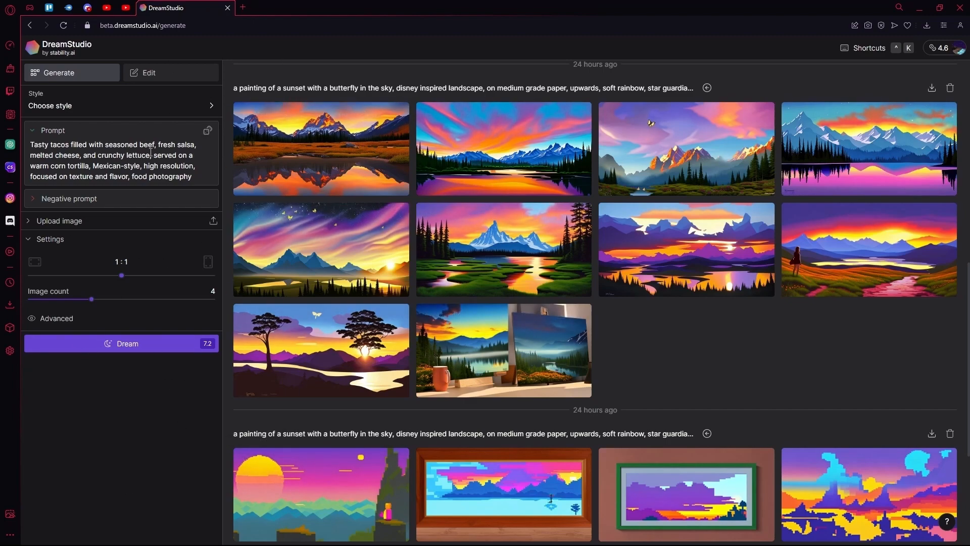
mouse_move(121, 139)
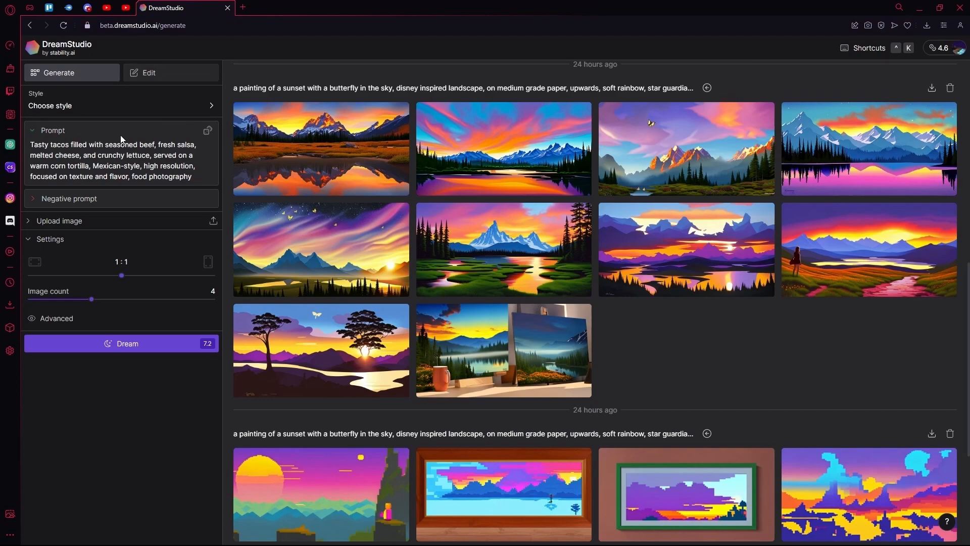
Dismiss the Styles list without choosing a style, and upload a hooded-figure reference image.
left_click(121, 105)
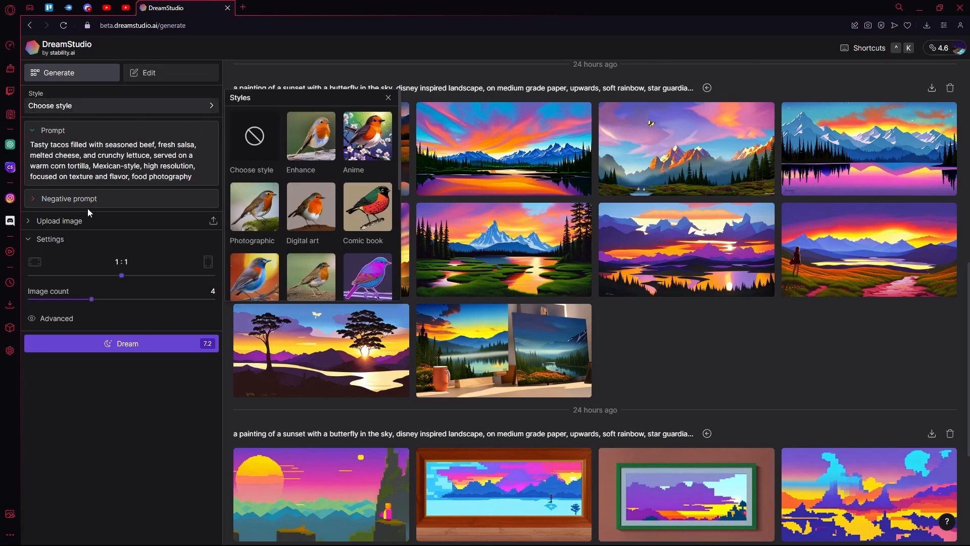
left_click(388, 98)
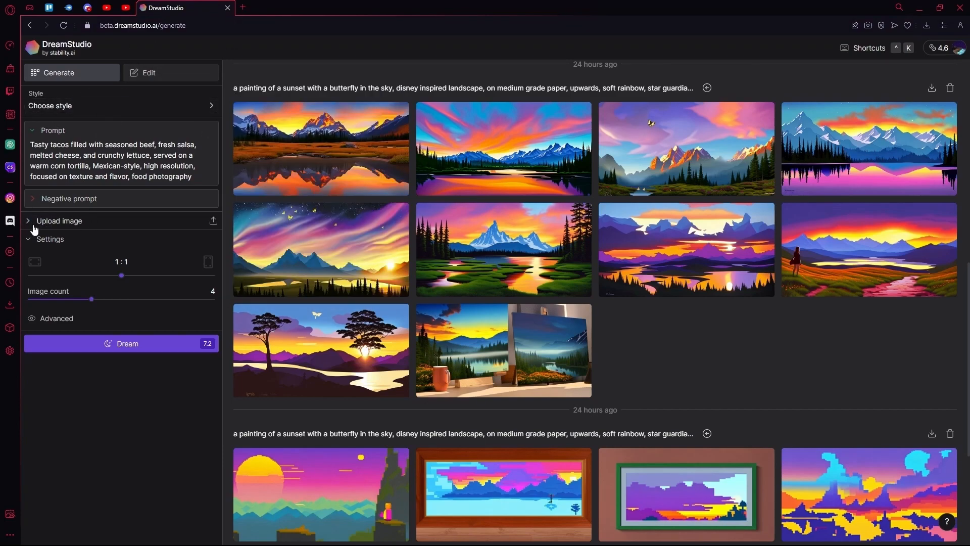
left_click(29, 221)
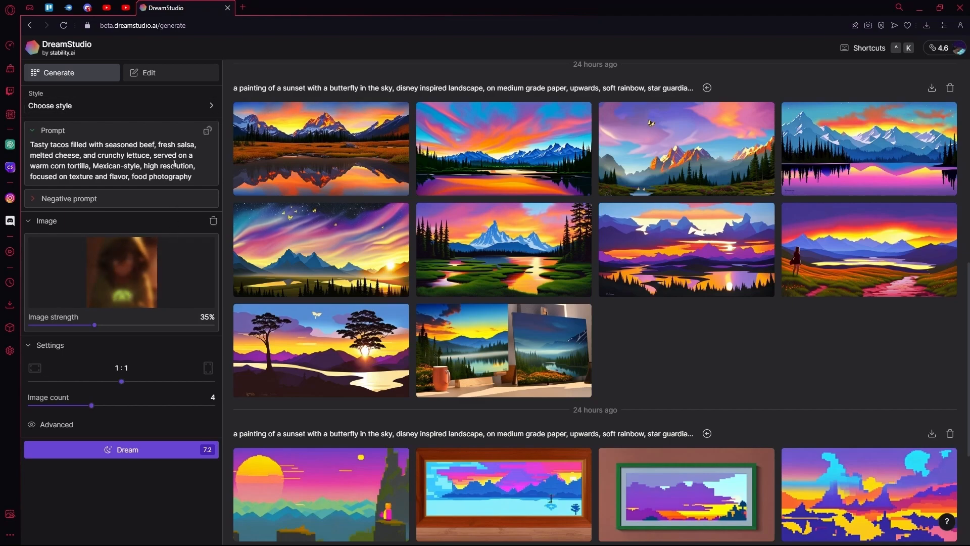
mouse_move(240, 274)
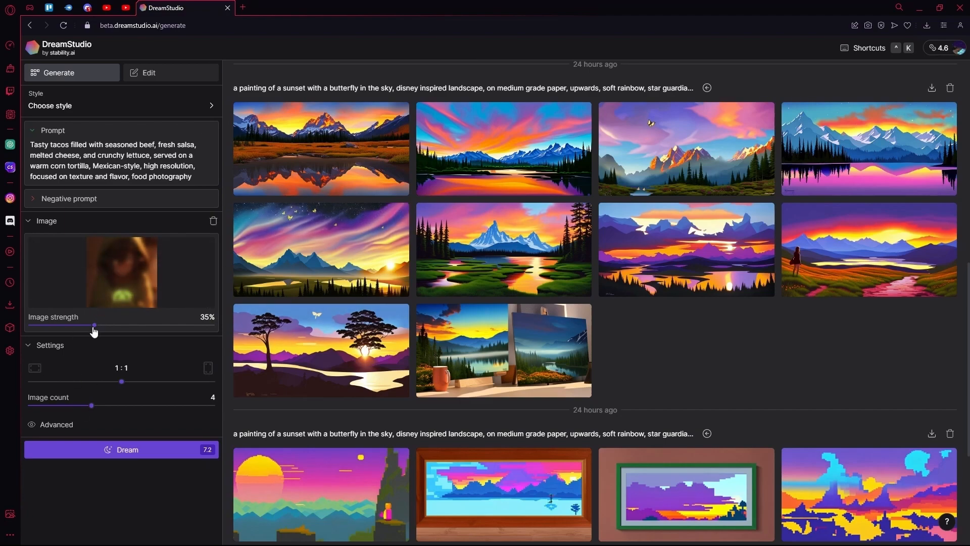
left_click_drag(94, 325, 211, 325)
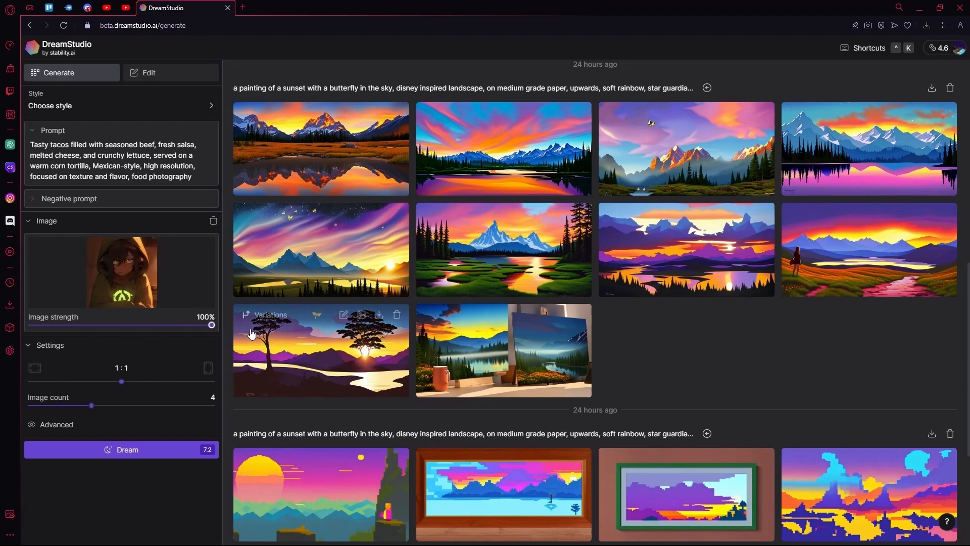
left_click_drag(212, 325, 62, 325)
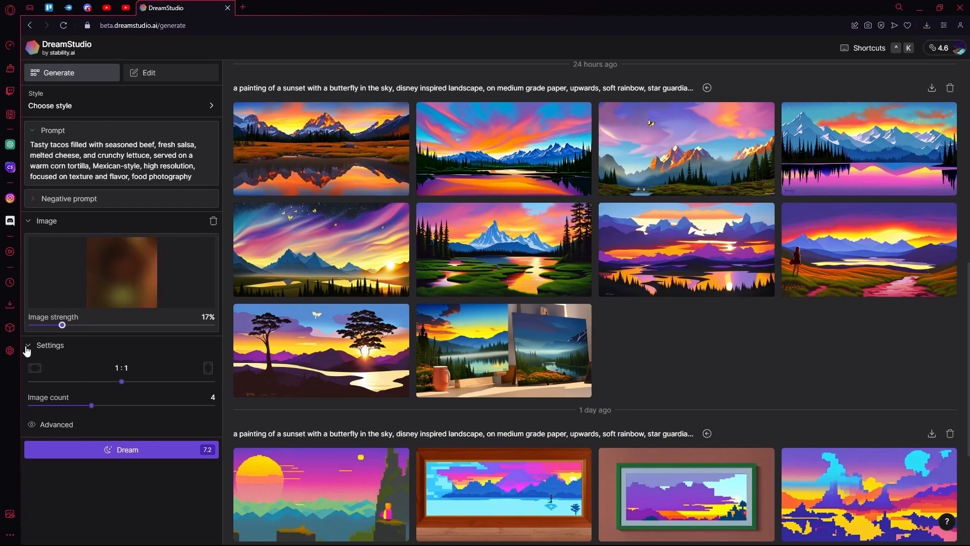
left_click_drag(62, 324, 171, 324)
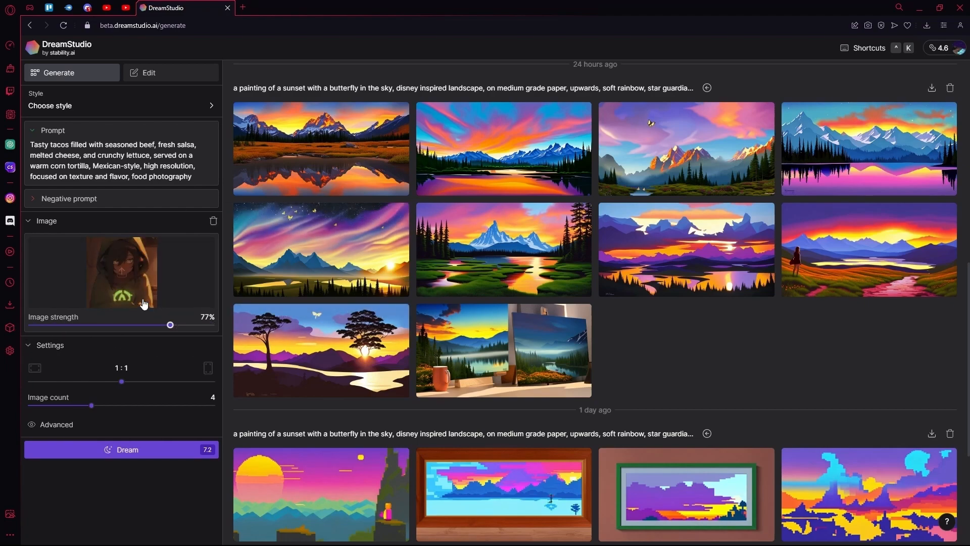
left_click_drag(170, 324, 100, 325)
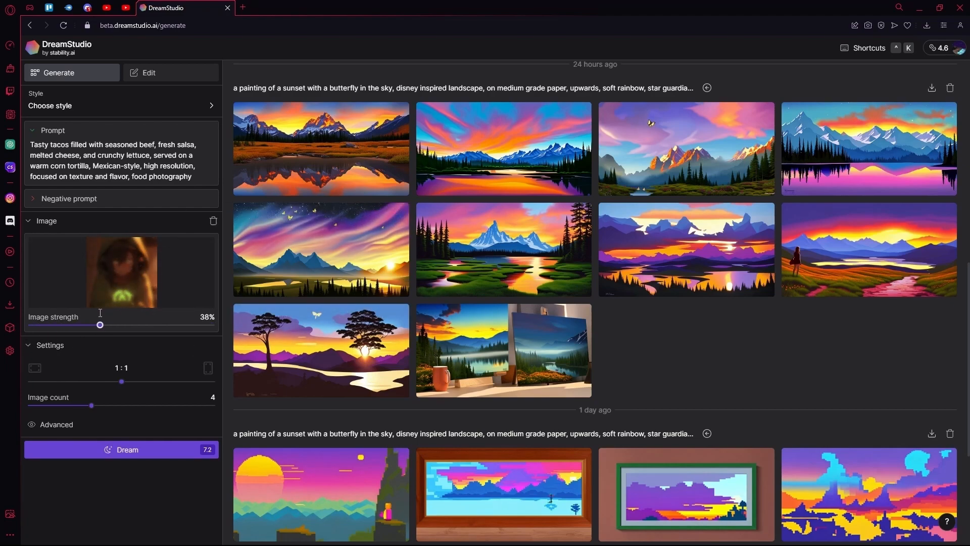
left_click_drag(99, 325, 84, 325)
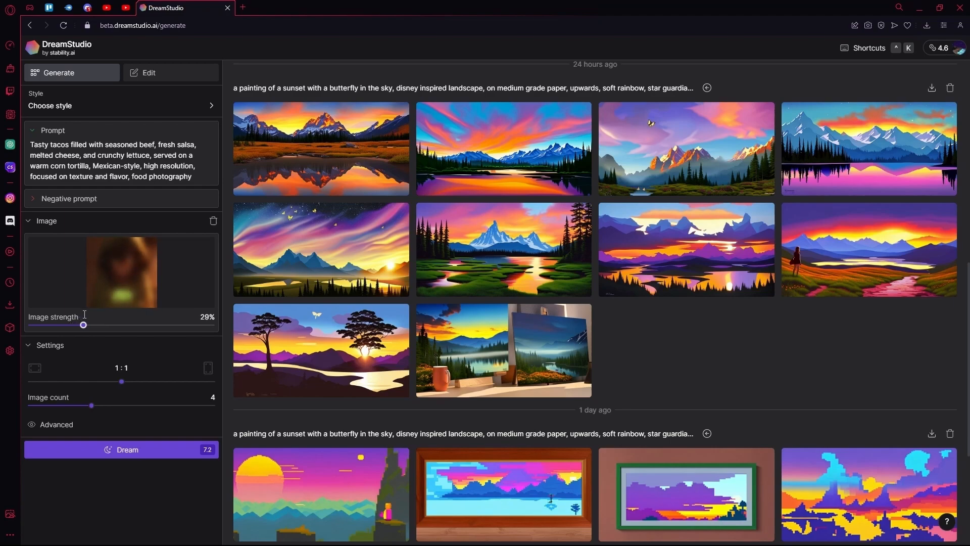
left_click_drag(83, 324, 94, 324)
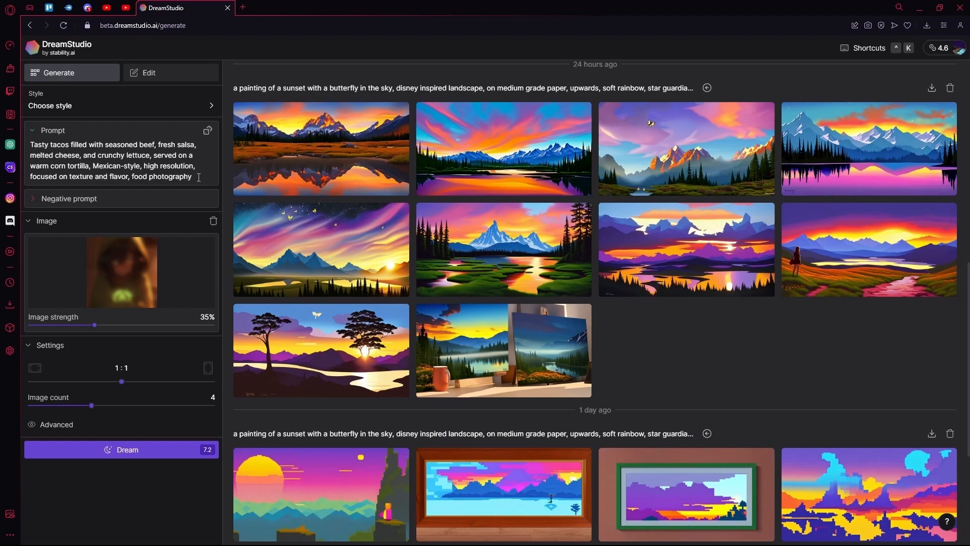
Overwrite the taco prompt with 'hooded girl, anime style, gun'.
triple_click(111, 160)
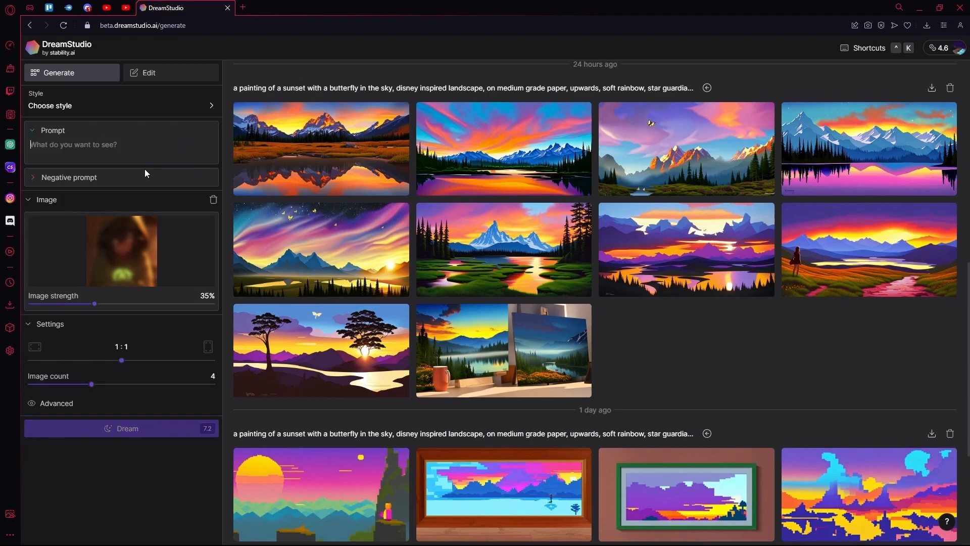
type("hooded")
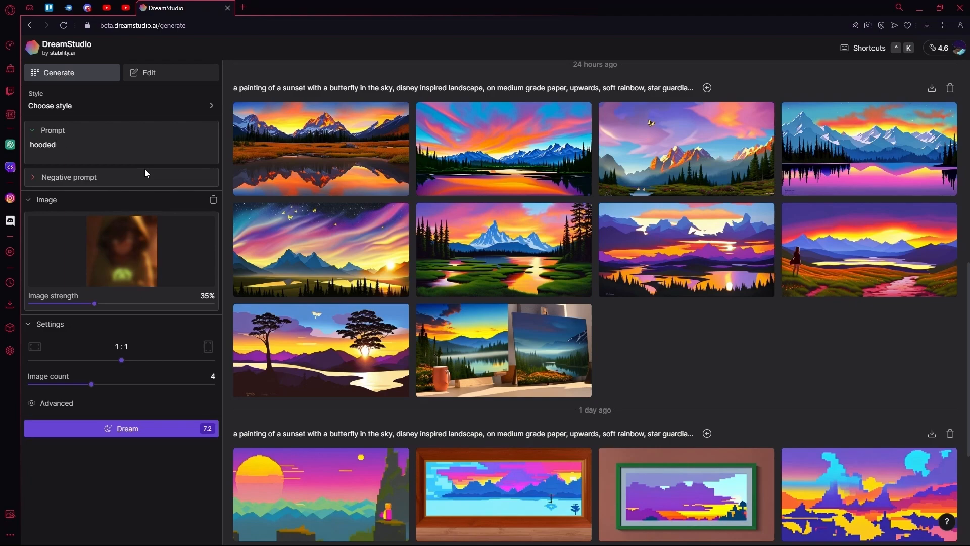
type("girl")
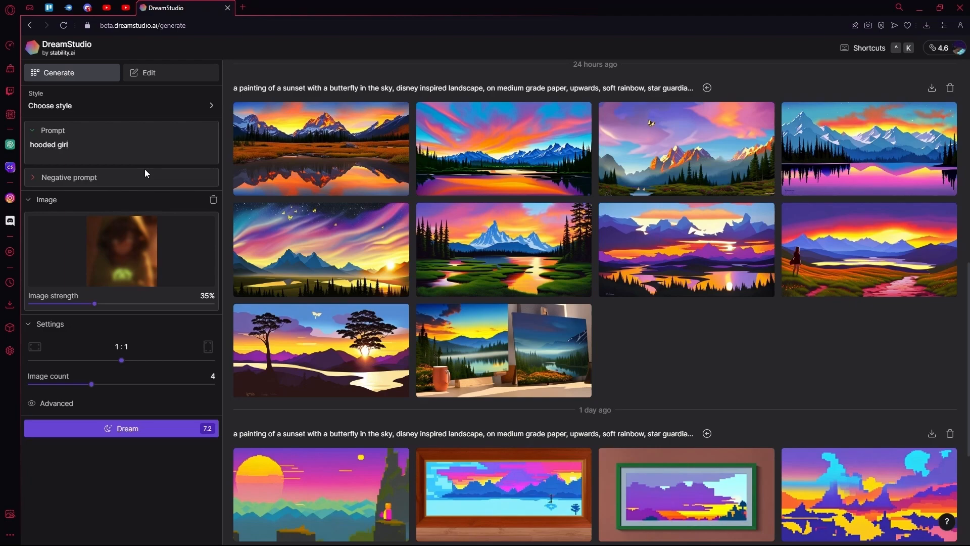
type(", anime style,")
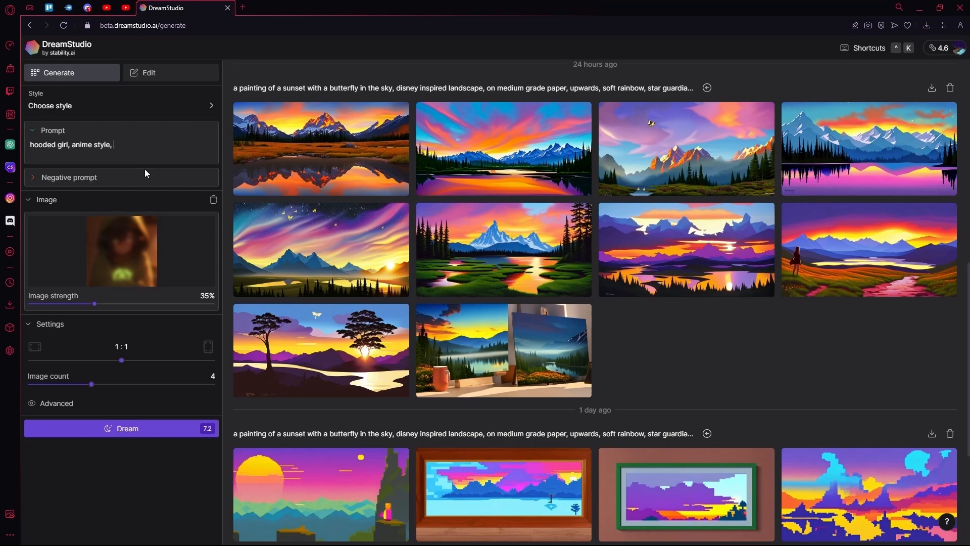
type("gun")
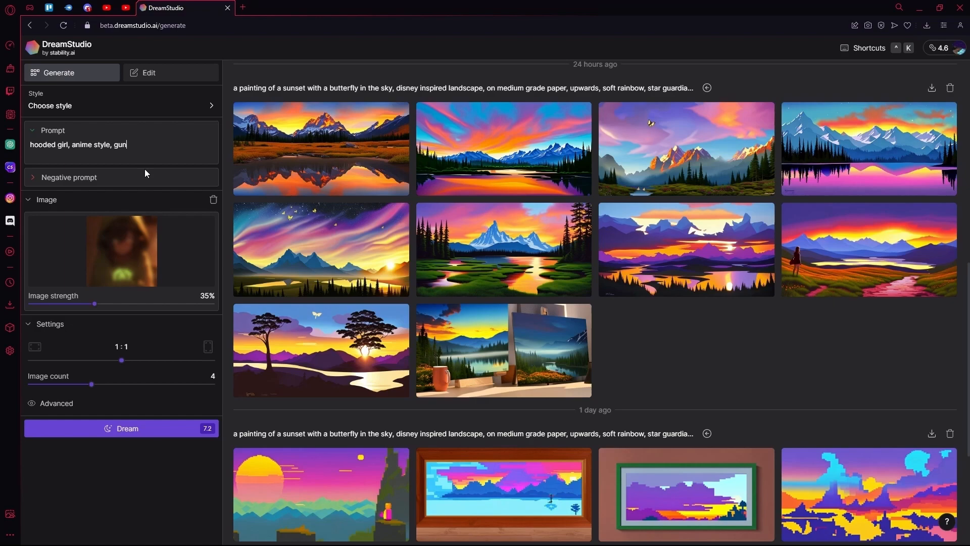
left_click(120, 105)
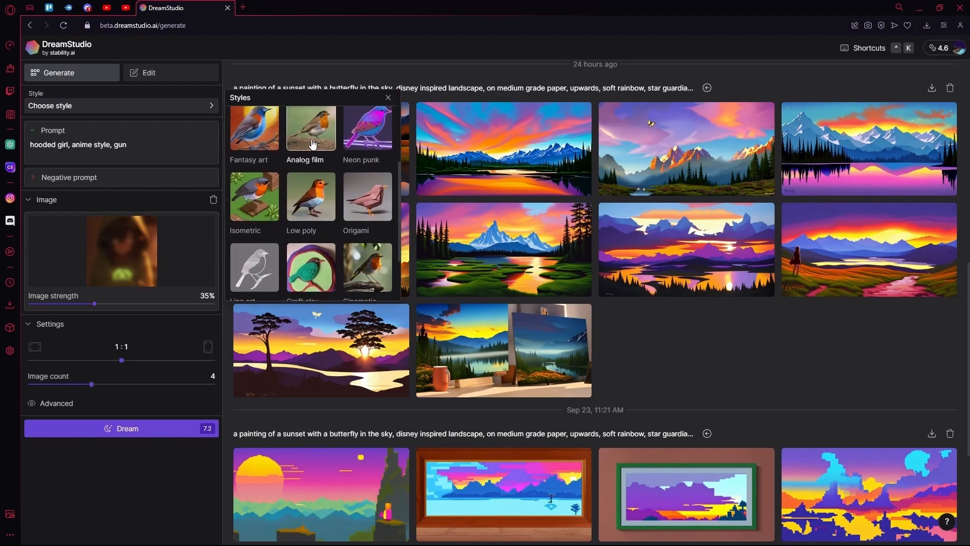
Choose the Fantasy art style and drag the image count down to 1.
left_click(253, 128)
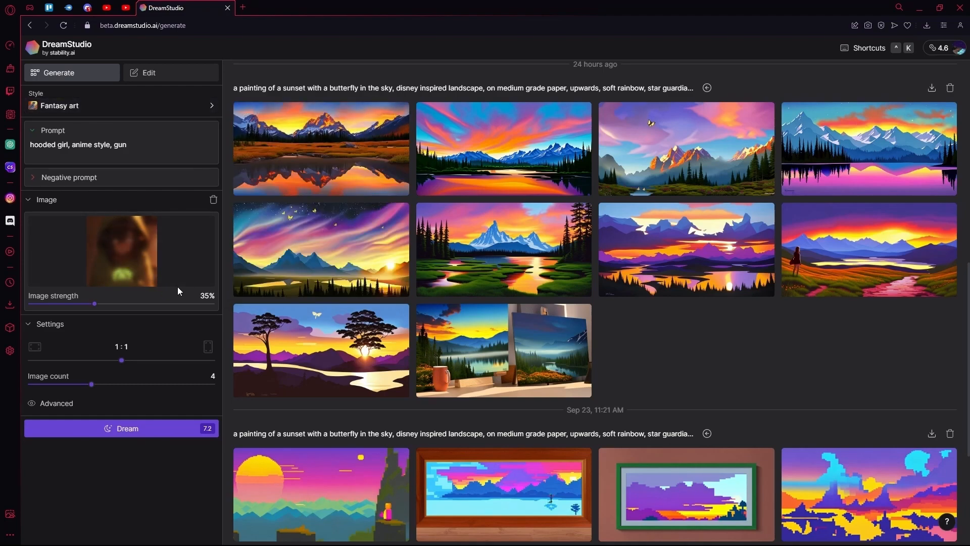
mouse_move(83, 392)
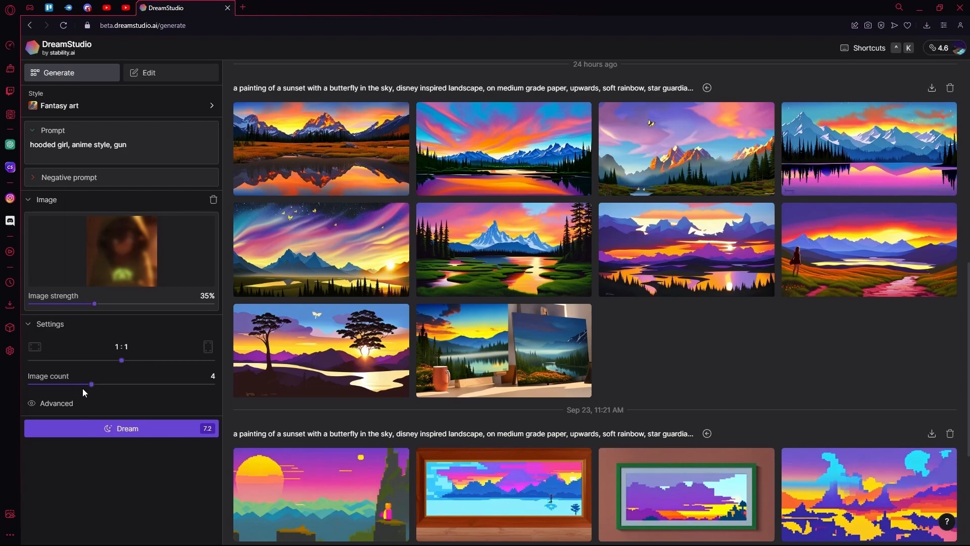
left_click_drag(91, 383, 51, 384)
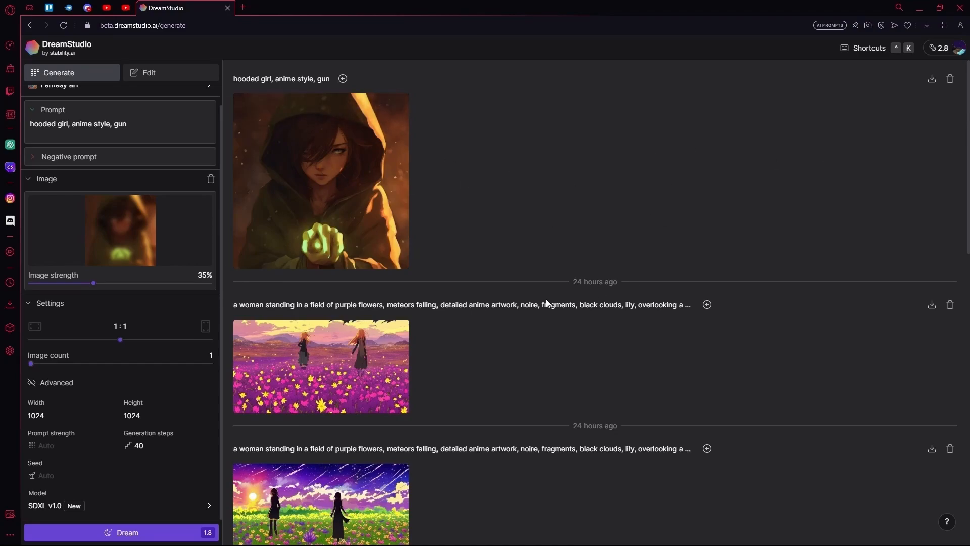
mouse_move(445, 218)
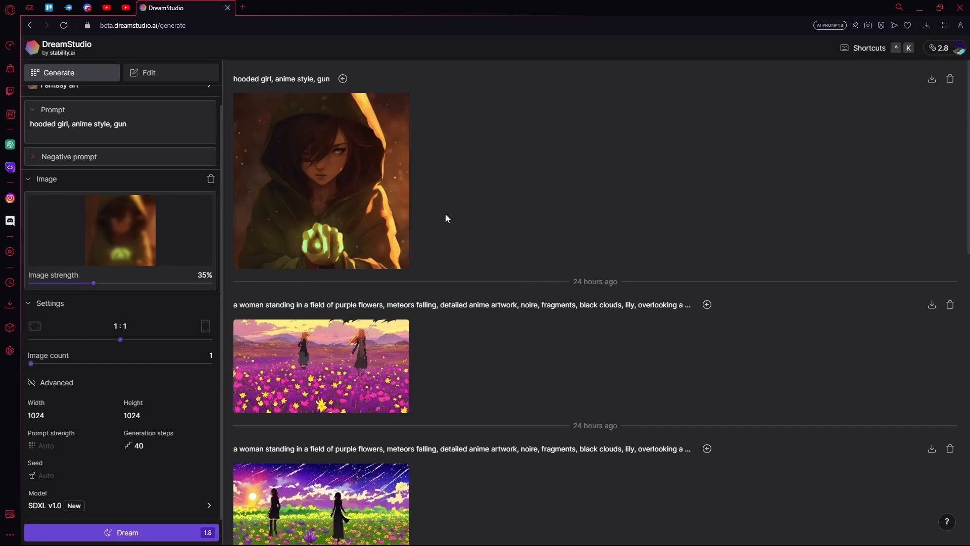
mouse_move(36, 232)
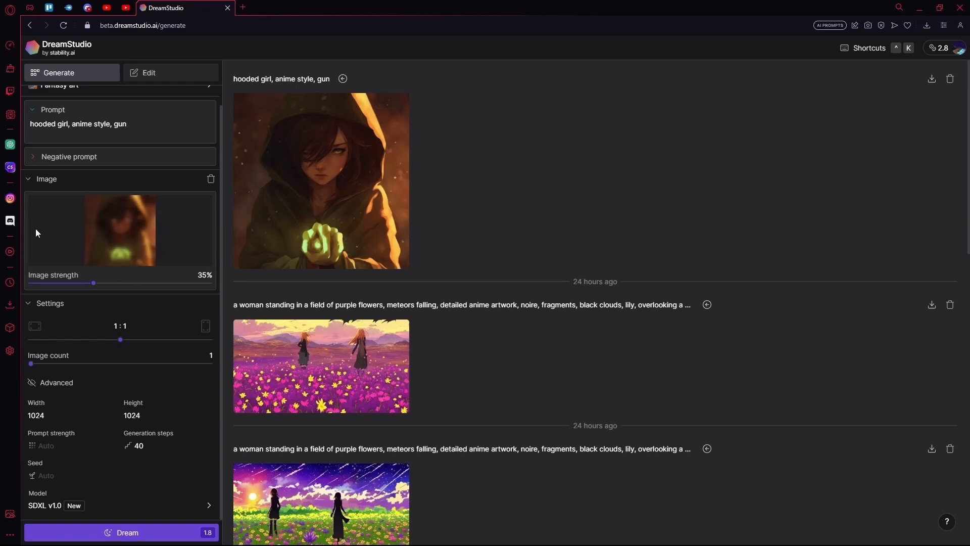
mouse_move(530, 64)
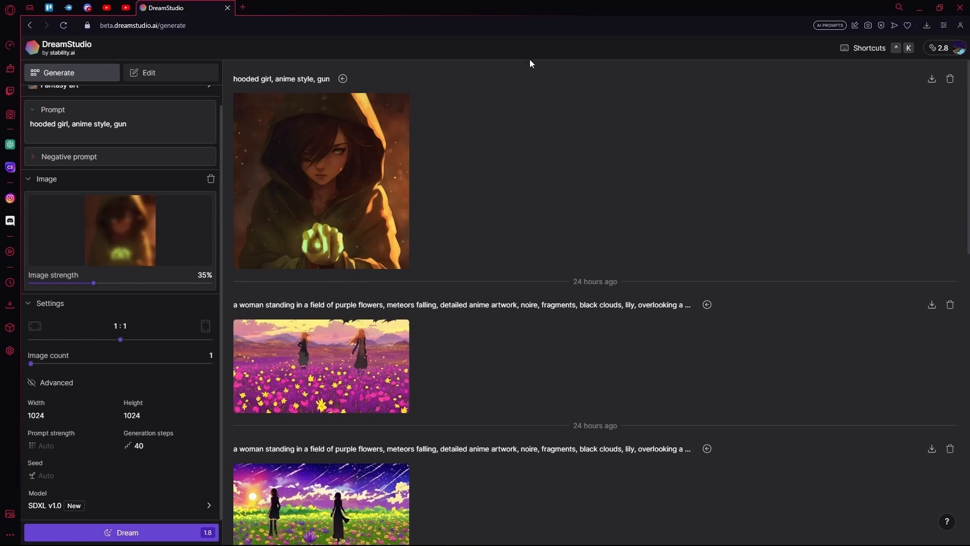
mouse_move(347, 259)
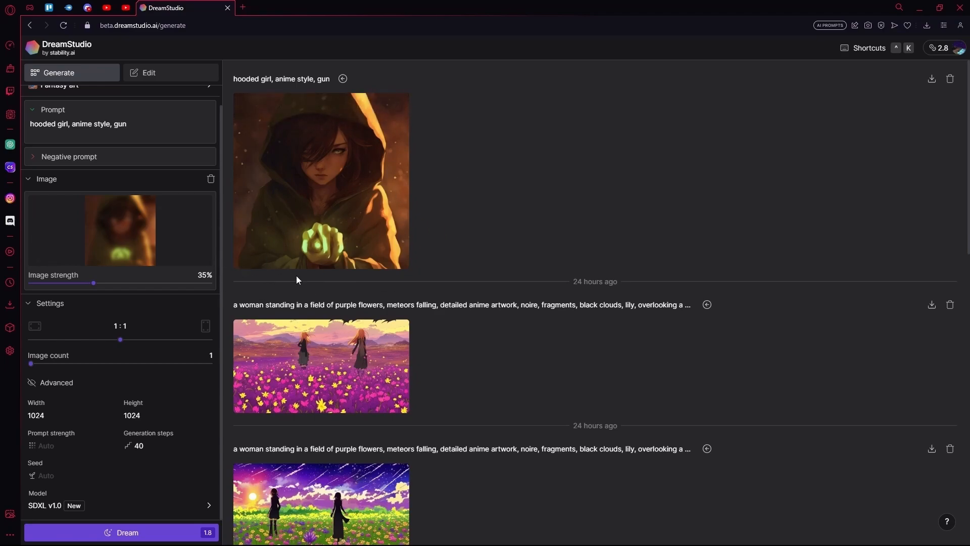
mouse_move(110, 298)
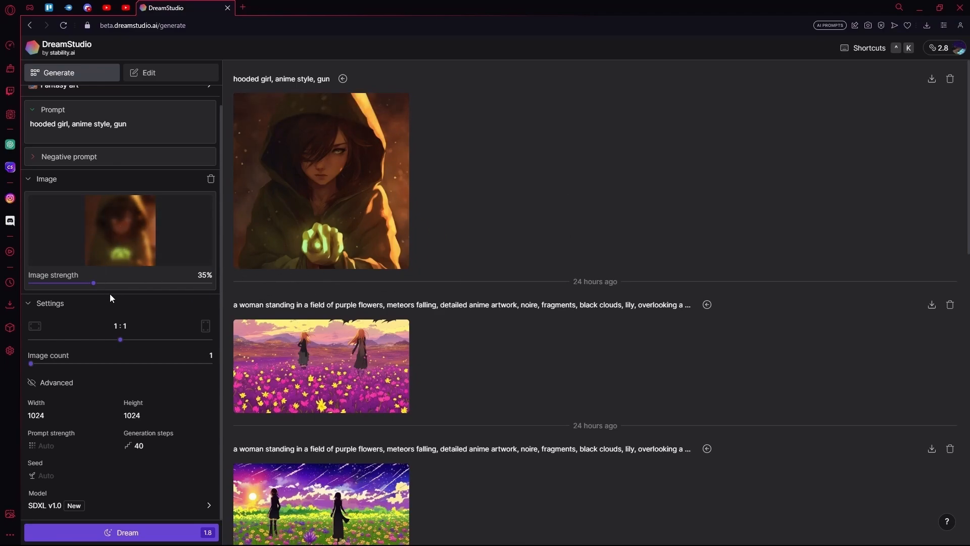
Try image strength at 100%, then settle it at 16%.
left_click_drag(93, 283, 210, 283)
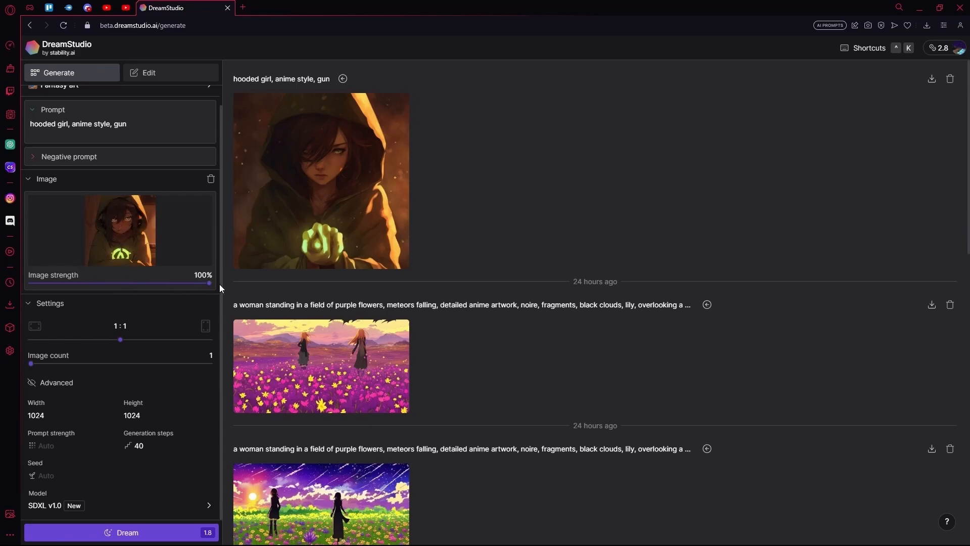
left_click_drag(210, 283, 60, 304)
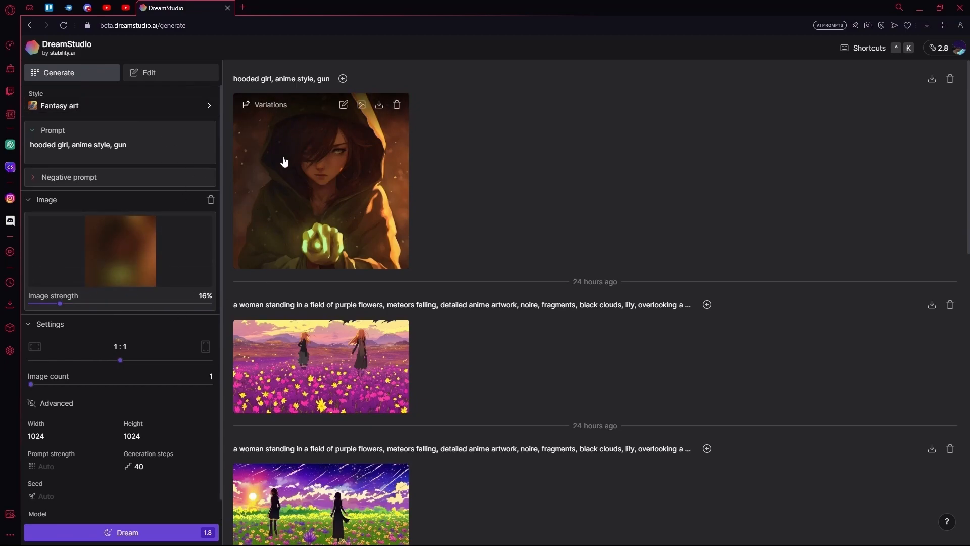